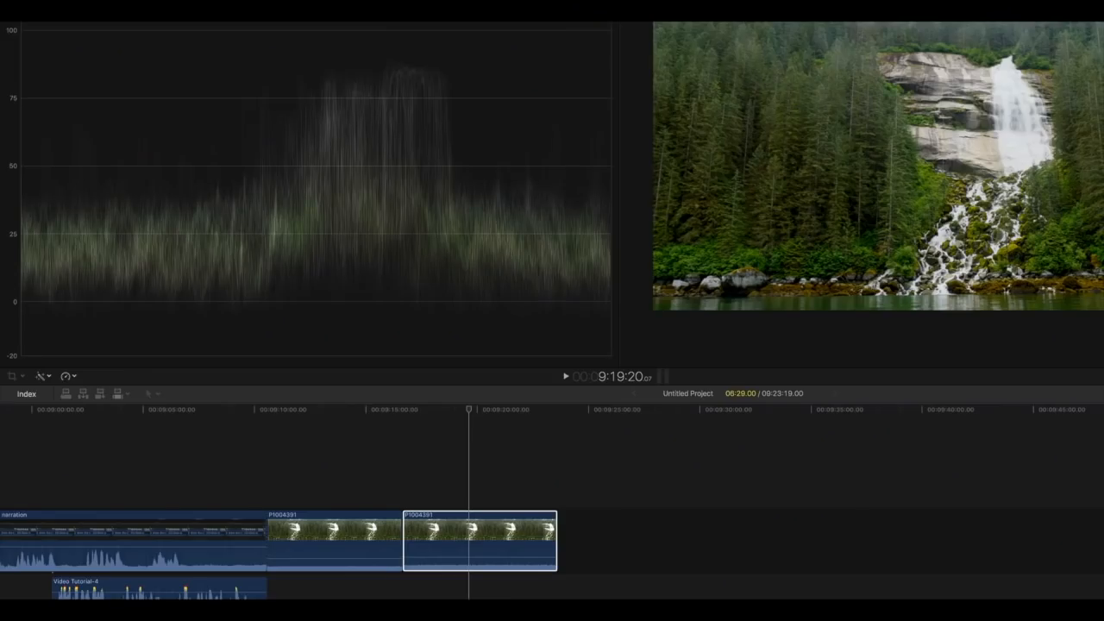
{"action": "mouse_move", "coordinate": [82, 388]}
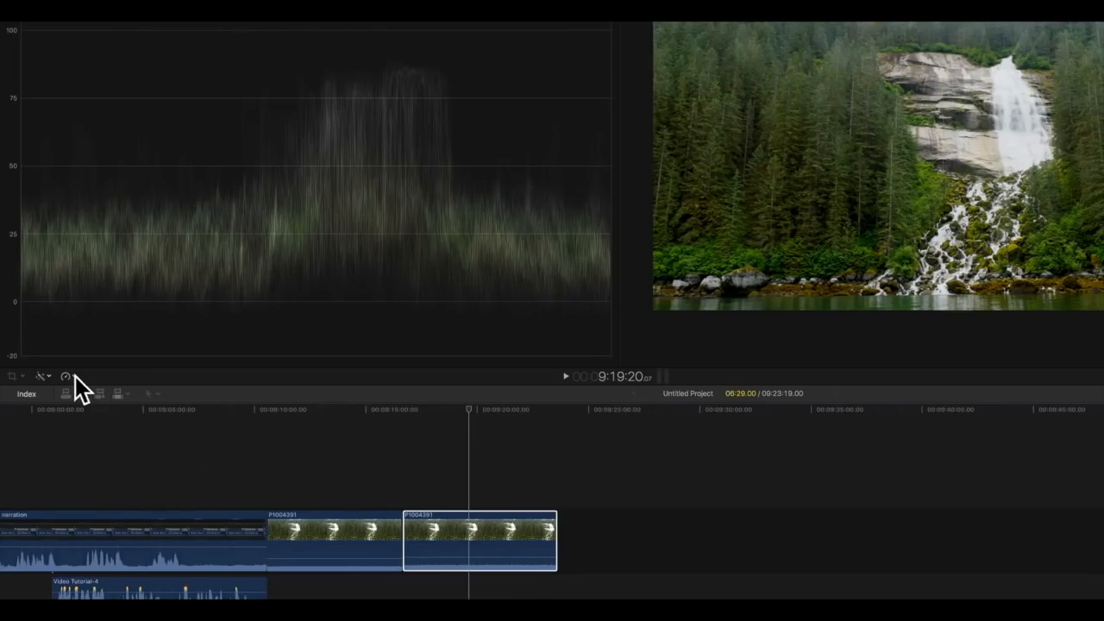
- Slow clip P1004391 to 50% speed from the Retime menu, then reopen the menu
{"action": "left_click", "coordinate": [65, 394]}
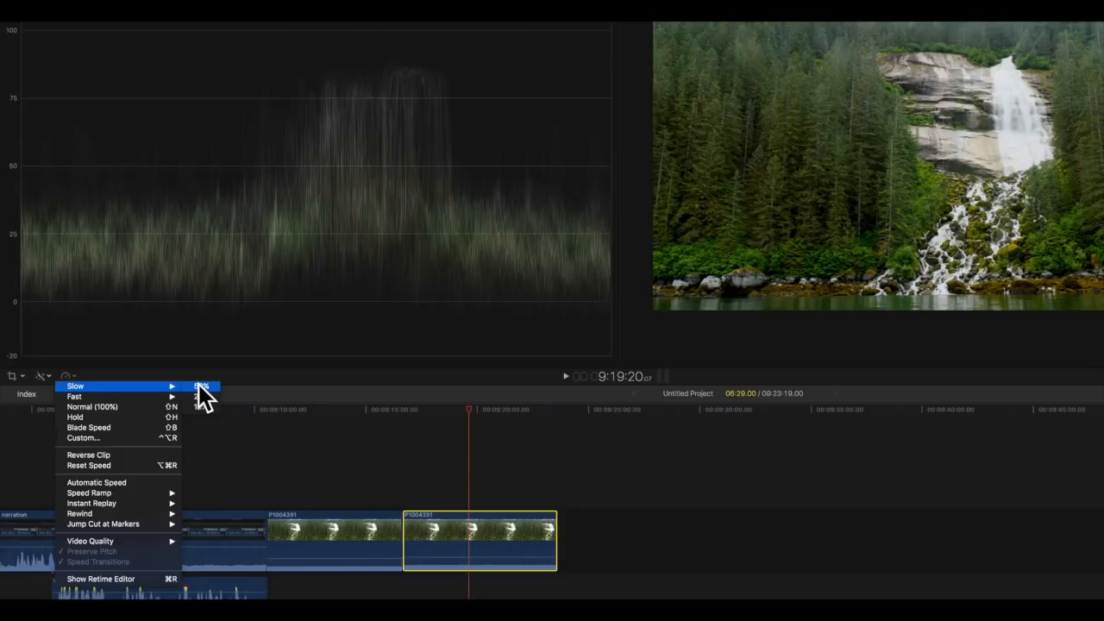
{"action": "left_click", "coordinate": [76, 385]}
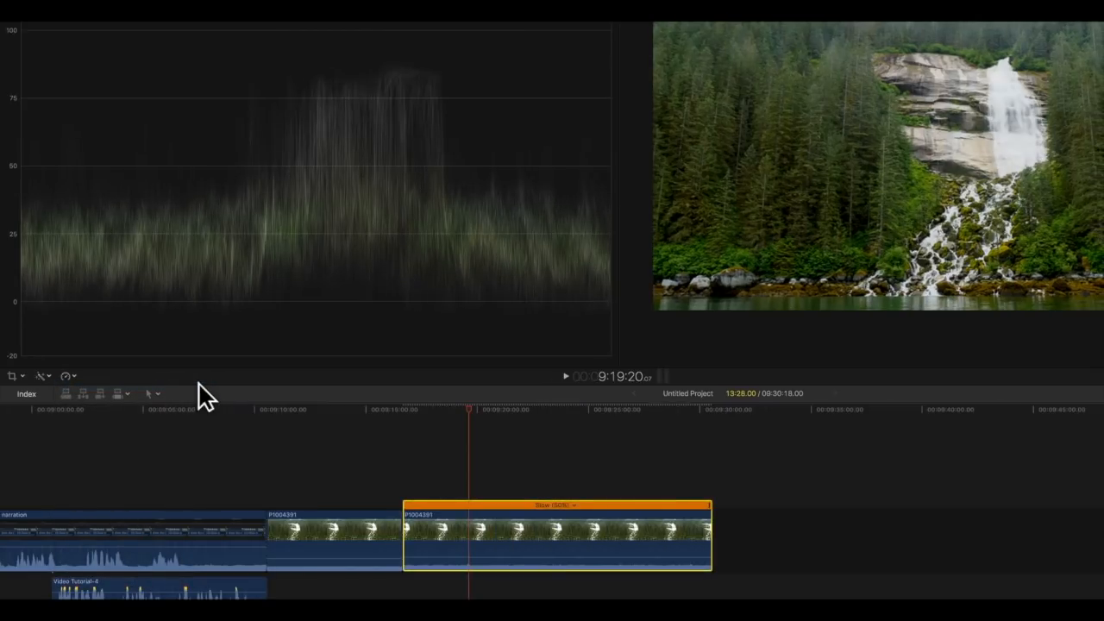
{"action": "mouse_move", "coordinate": [77, 388]}
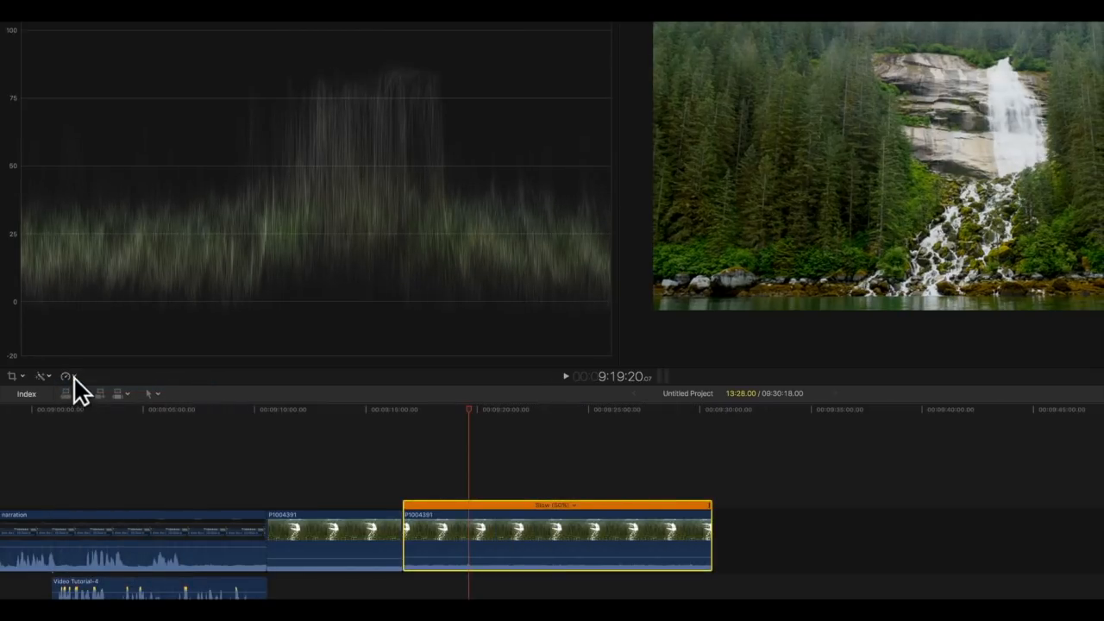
{"action": "left_click", "coordinate": [67, 377]}
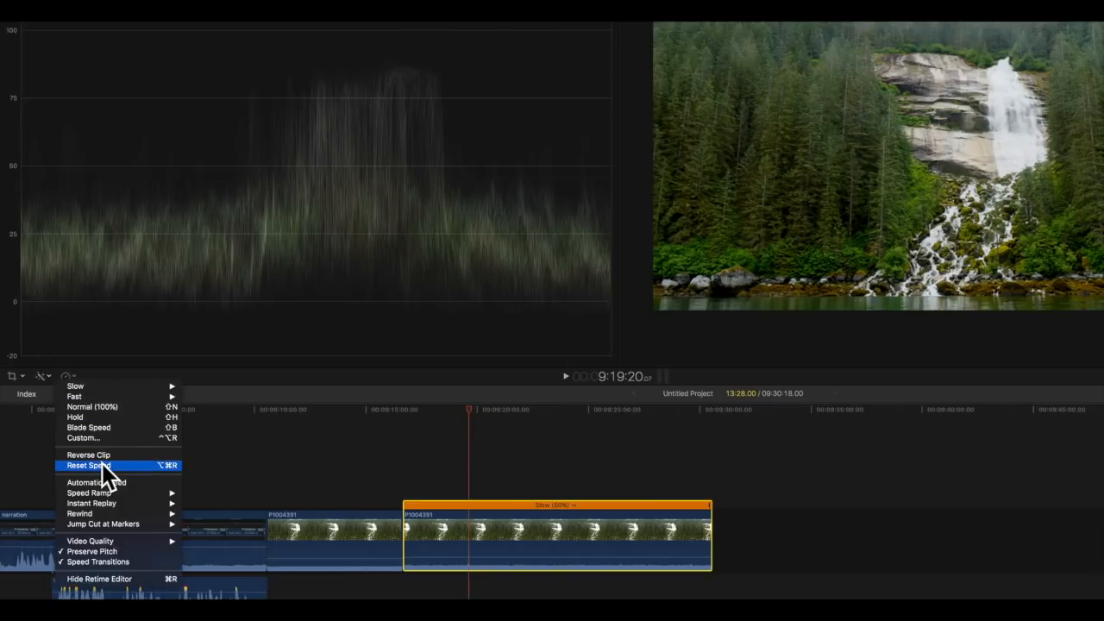
{"action": "mouse_move", "coordinate": [91, 540]}
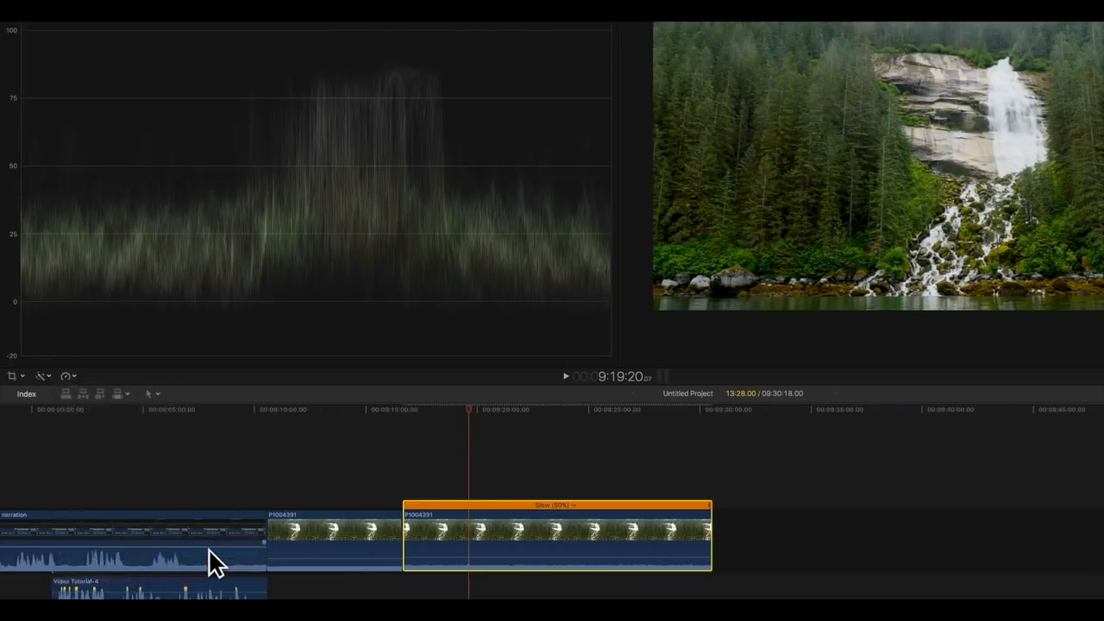
{"action": "mouse_move", "coordinate": [409, 422]}
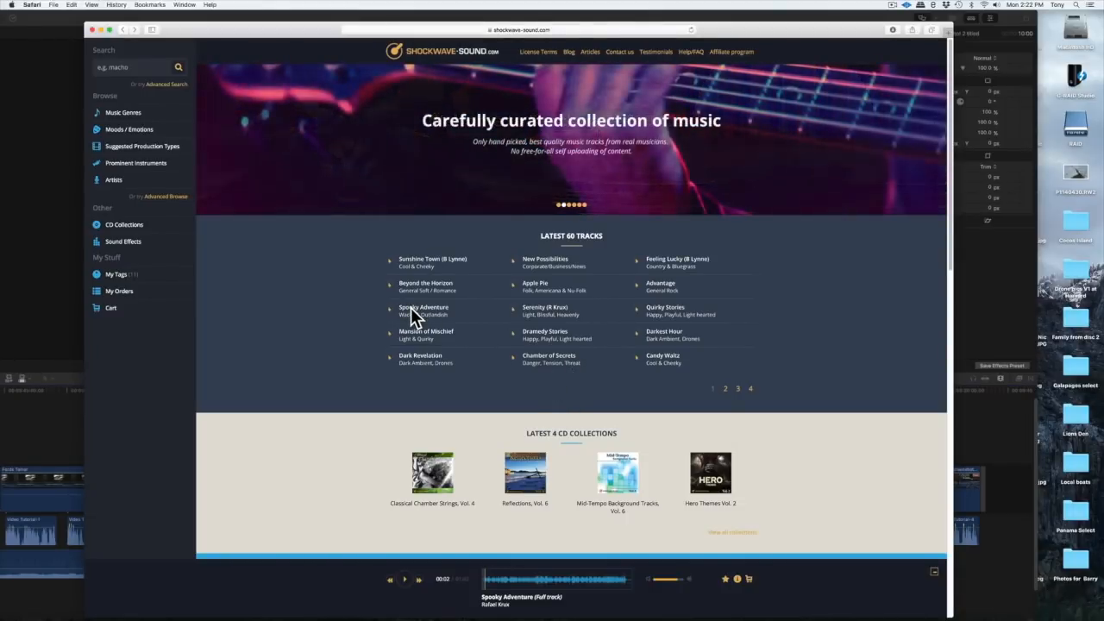
- Open the Spooky Adventure track page to see its versions and details
{"action": "left_click", "coordinate": [422, 307]}
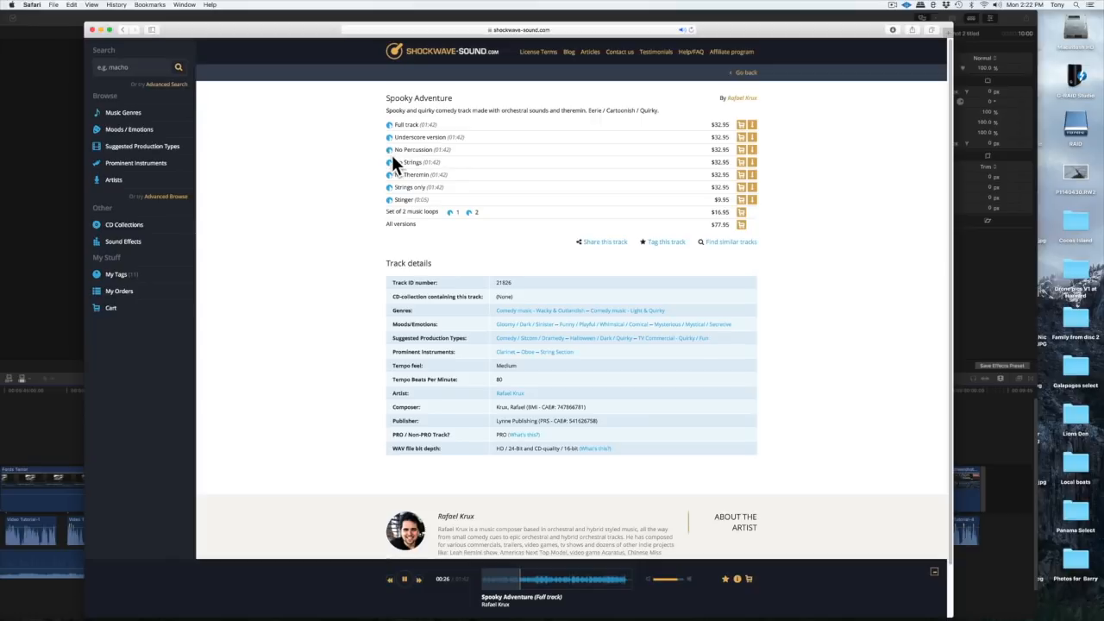
{"action": "mouse_move", "coordinate": [328, 146]}
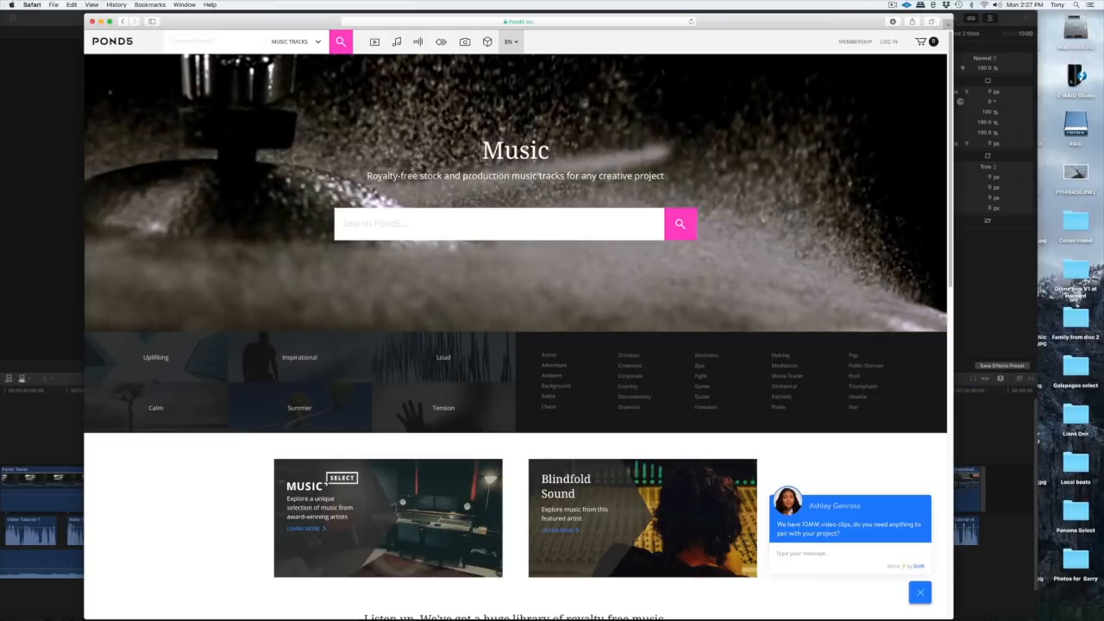
- Search Pond5 for 'new age' music and preview Dream State New Age
{"action": "type", "text": "new age"}
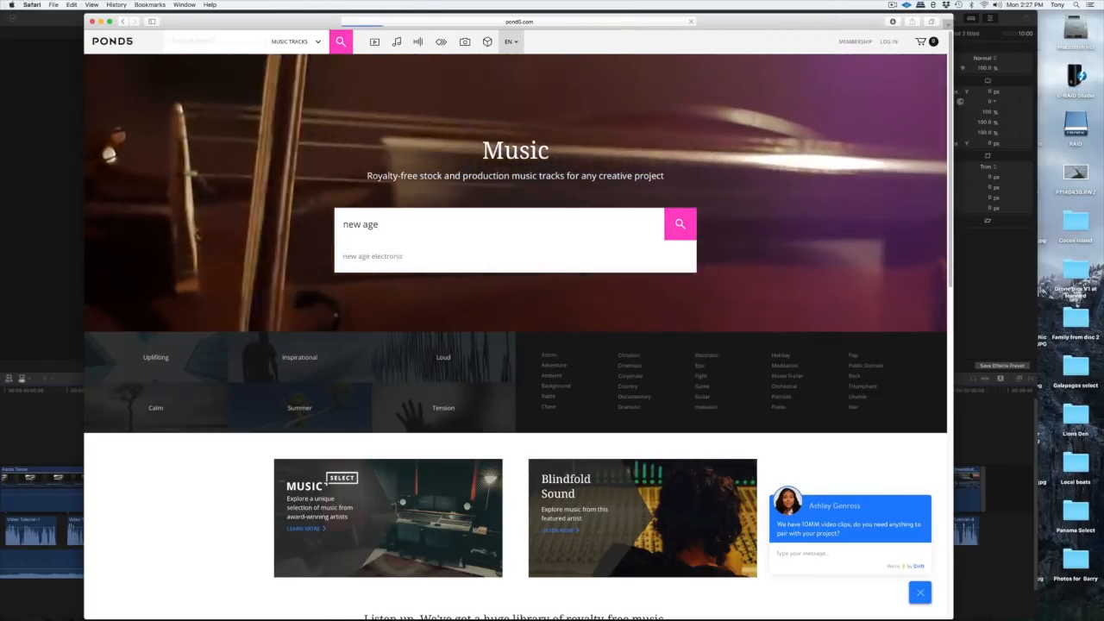
{"action": "left_click", "coordinate": [680, 224]}
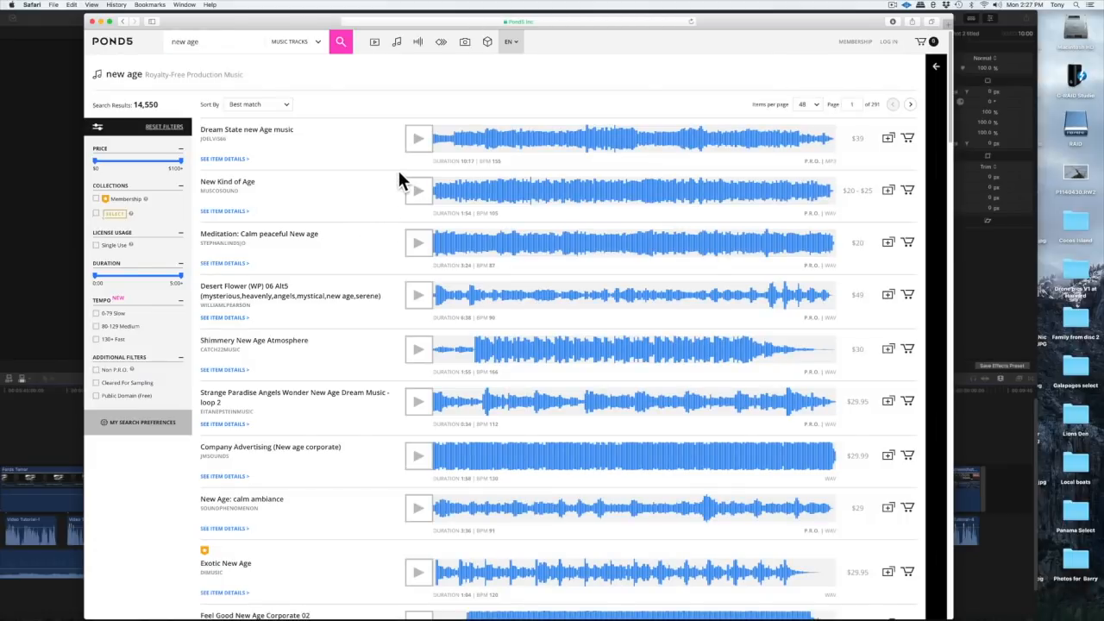
{"action": "left_click", "coordinate": [418, 138]}
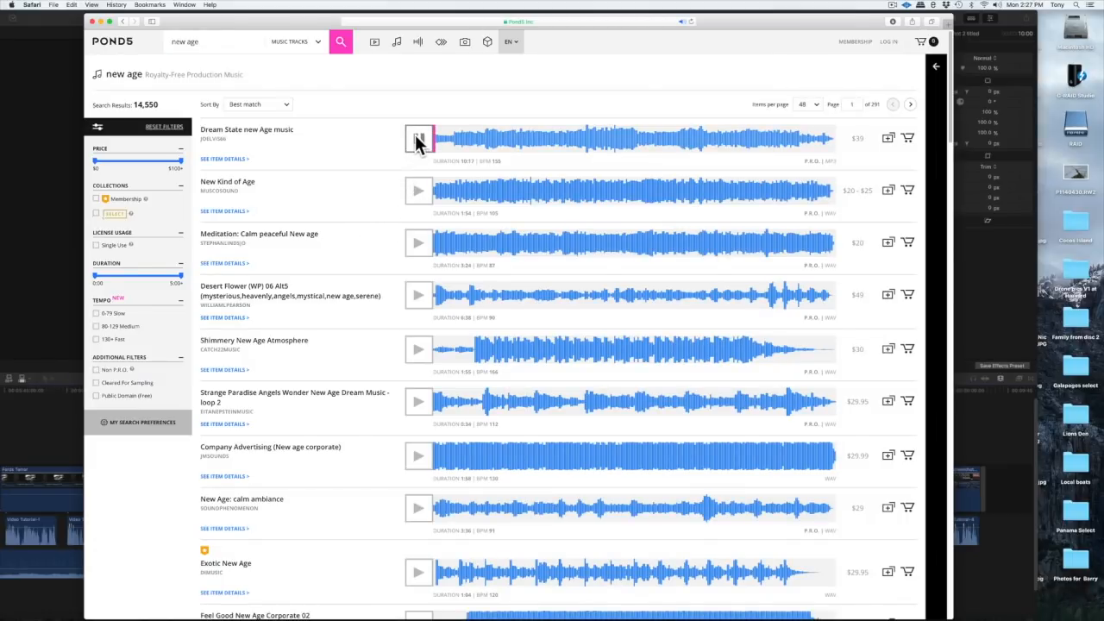
{"action": "left_click", "coordinate": [418, 138]}
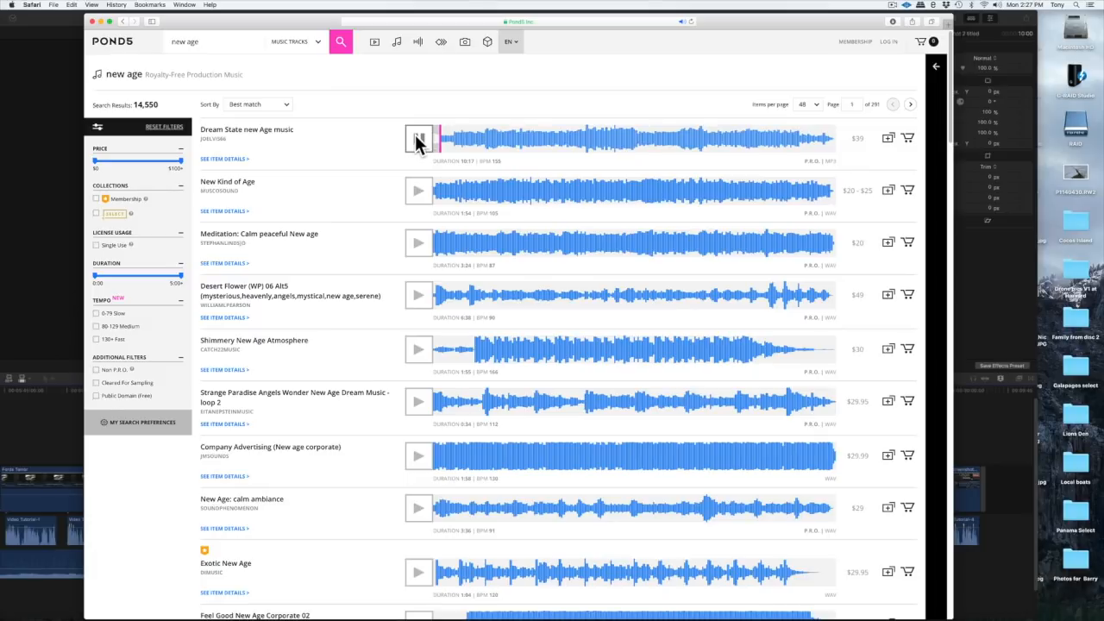
- Preview the New Kind of Age and Meditation: Calm peaceful New age tracks
{"action": "left_click", "coordinate": [418, 189]}
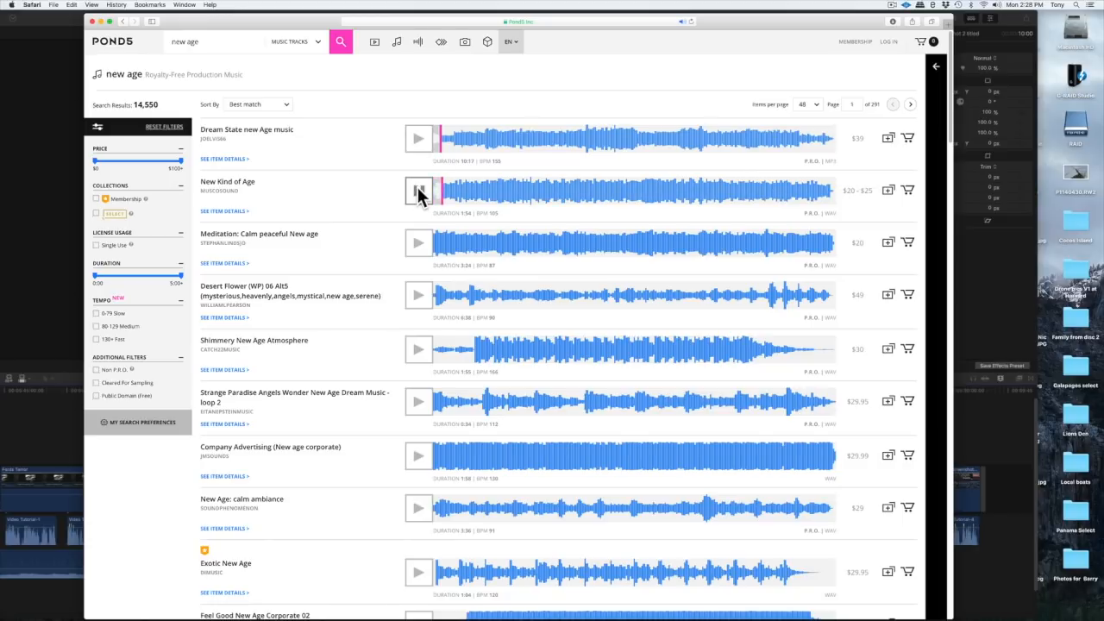
{"action": "left_click", "coordinate": [418, 190]}
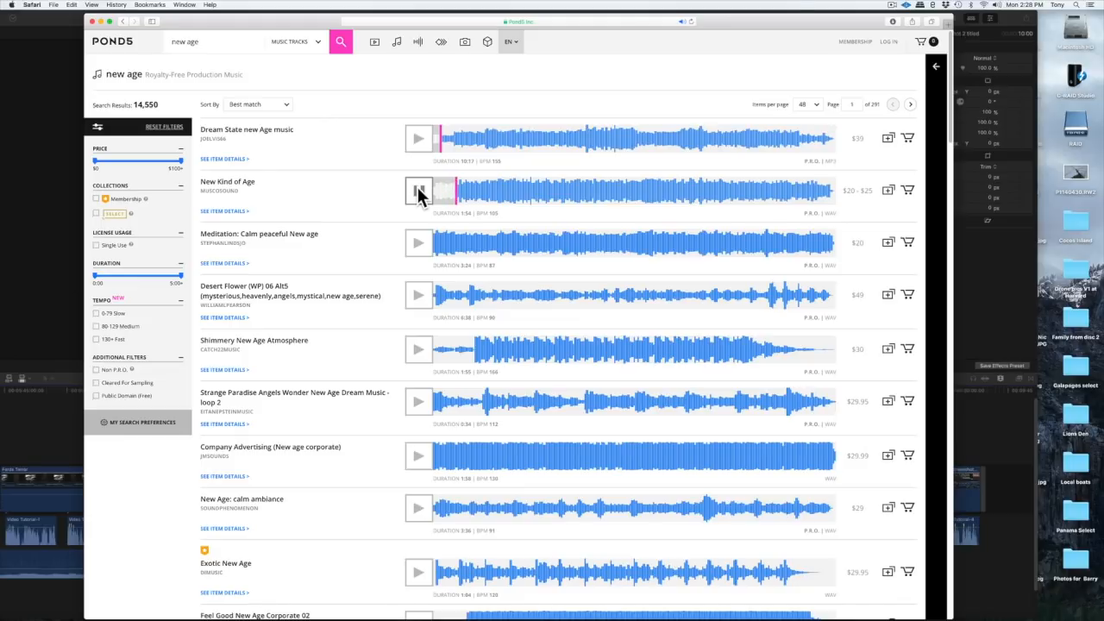
{"action": "left_click", "coordinate": [419, 189]}
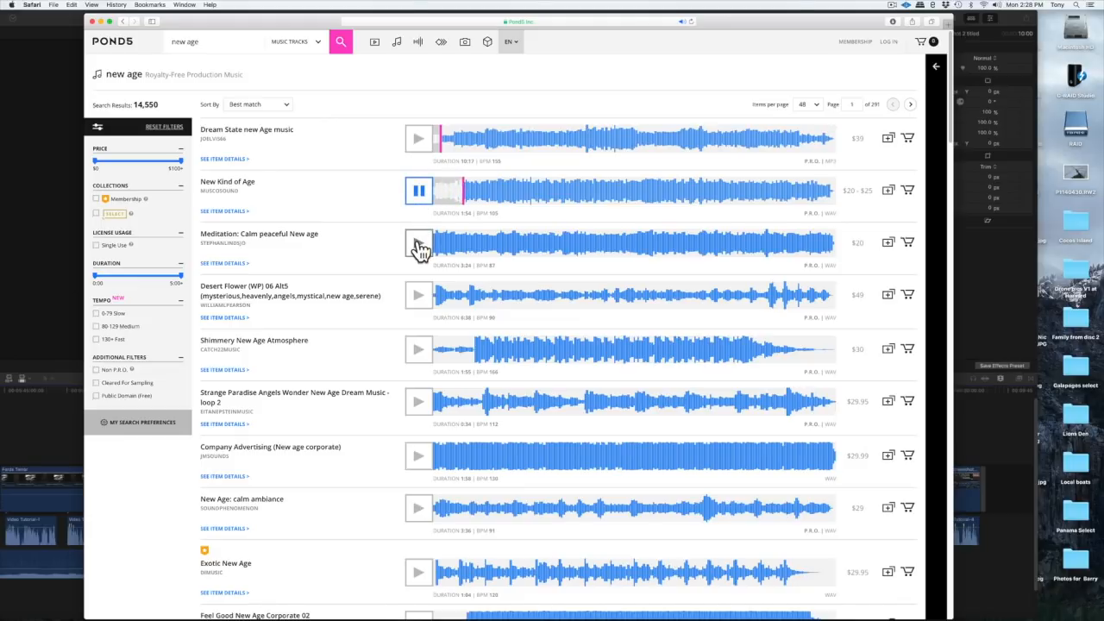
{"action": "left_click", "coordinate": [419, 242]}
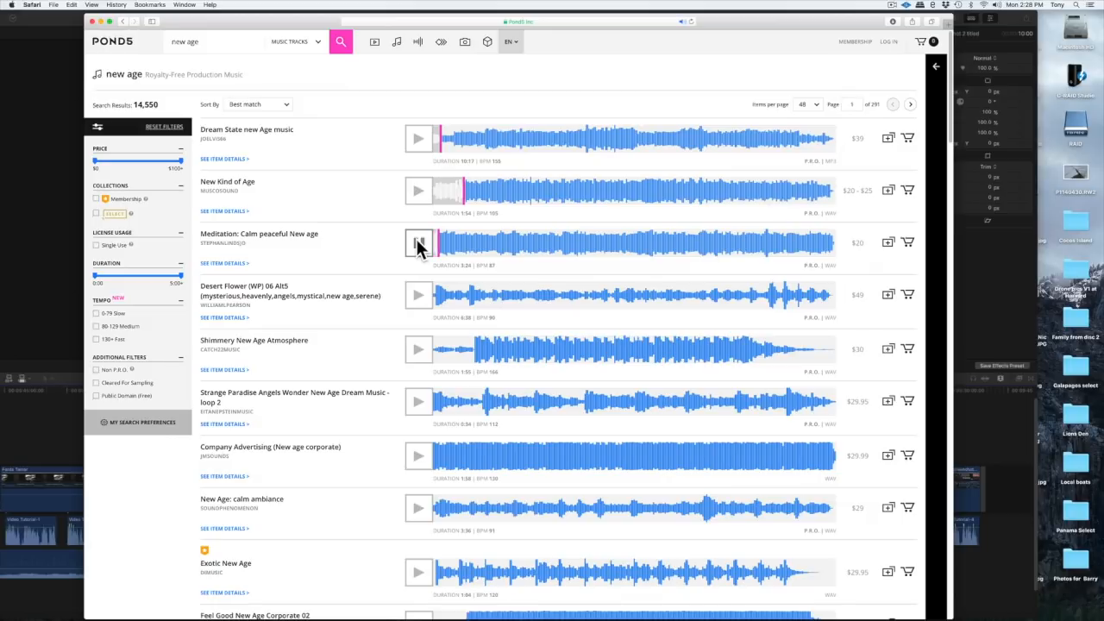
{"action": "left_click", "coordinate": [418, 242]}
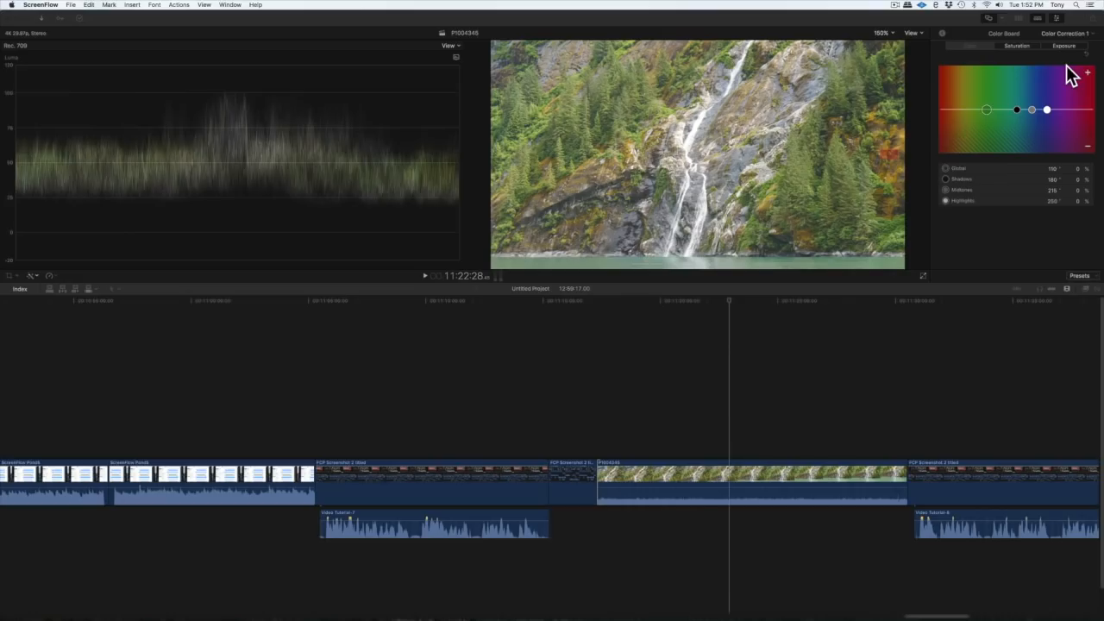
- Adjust the waterfall clip's exposure: shadows to 7%, highlights to −7%
{"action": "left_click", "coordinate": [1064, 46]}
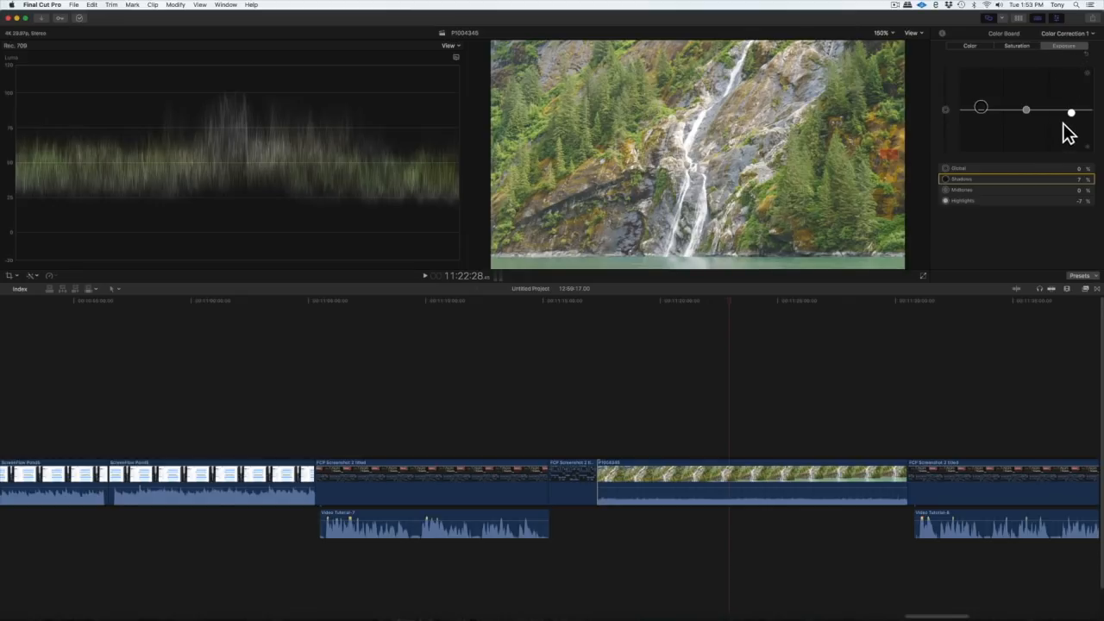
{"action": "mouse_move", "coordinate": [1072, 117]}
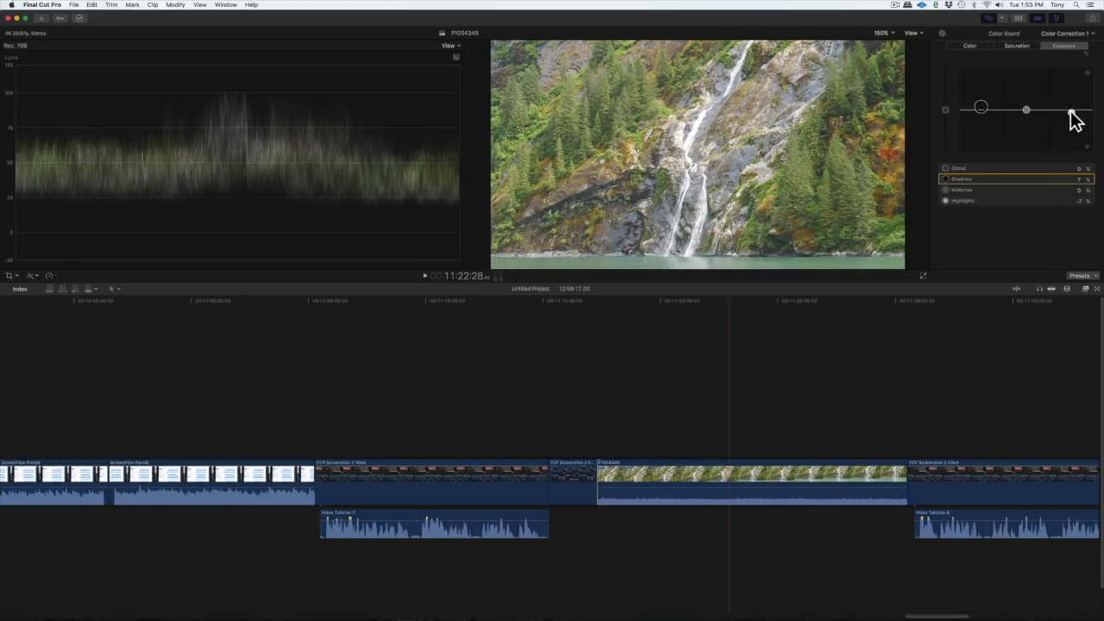
{"action": "left_click_drag", "start_coordinate": [1070, 110], "coordinate": [1072, 112]}
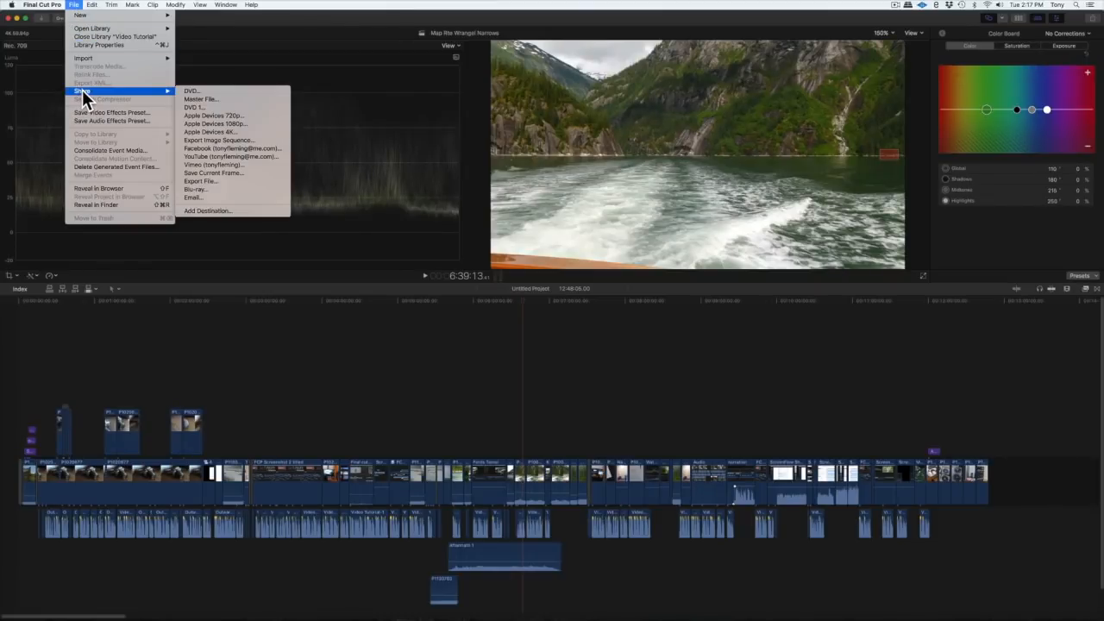
{"action": "mouse_move", "coordinate": [200, 99]}
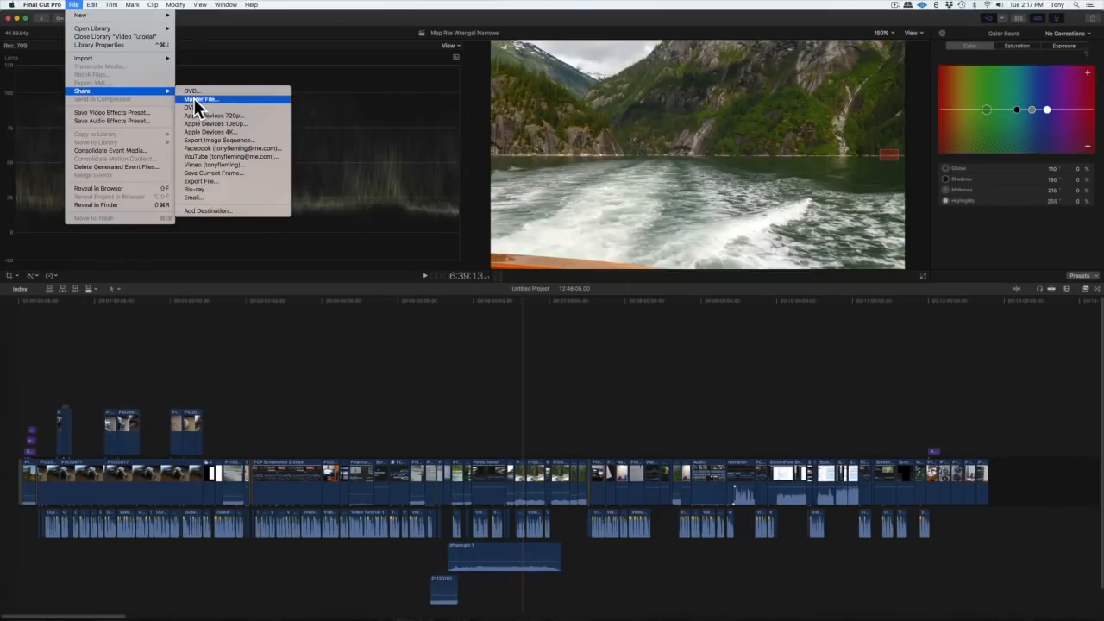
- Choose Master File export and continue to the save-location prompt
{"action": "left_click", "coordinate": [199, 98]}
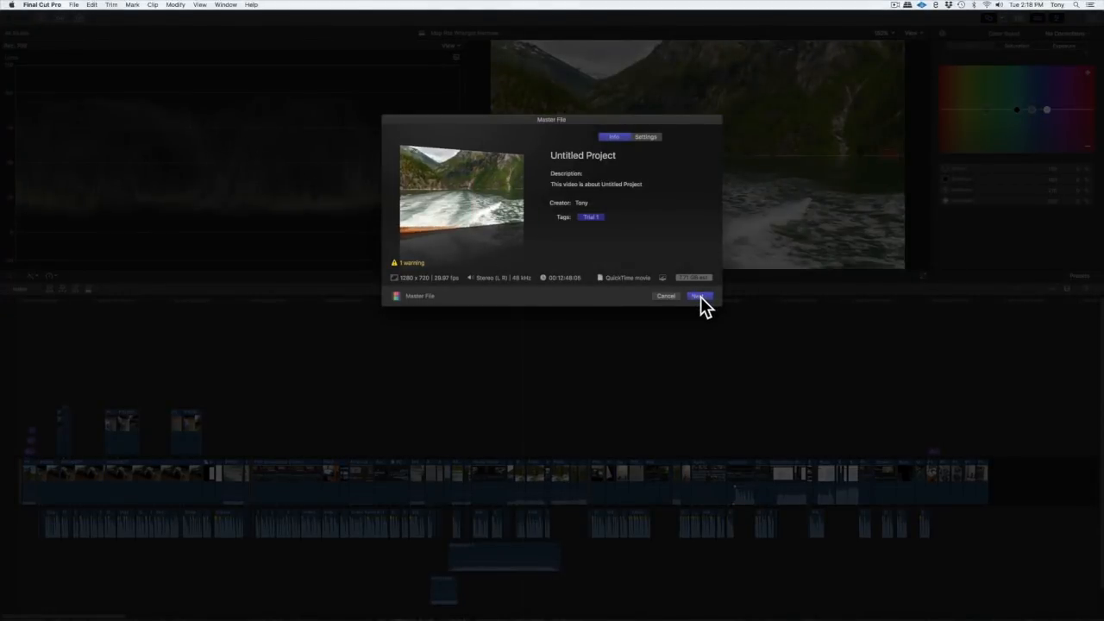
{"action": "left_click", "coordinate": [698, 296]}
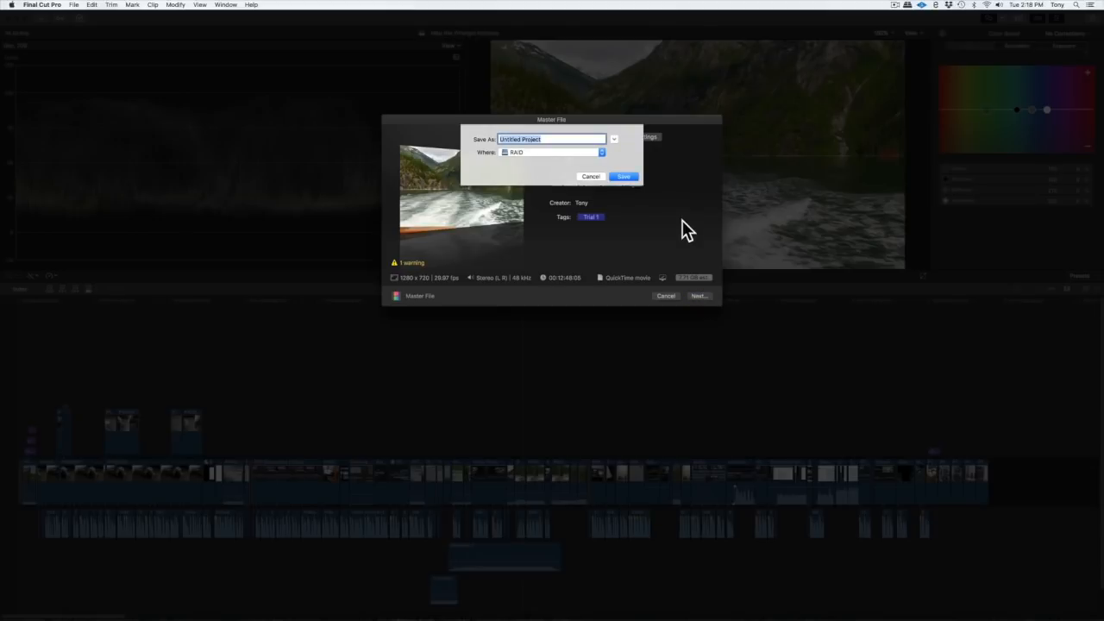